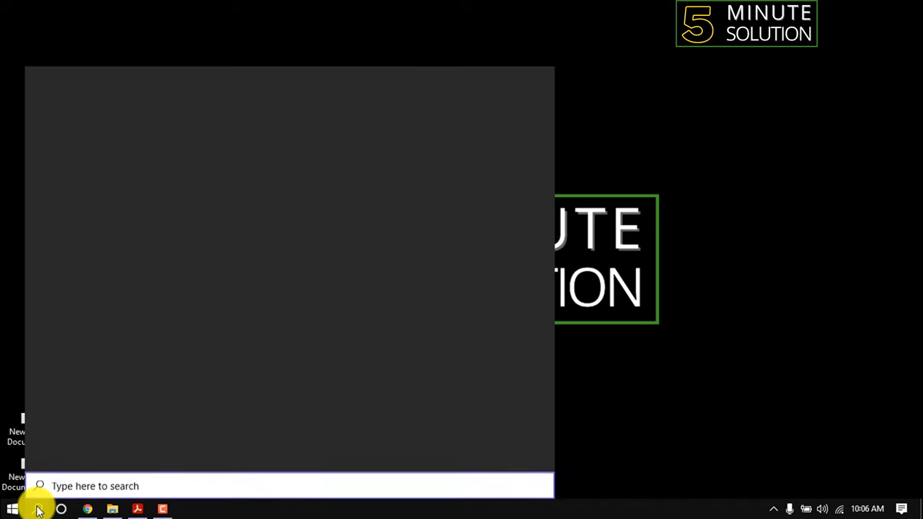
Search the Start menu for 'control panel' and launch Control Panel
text(control panel)
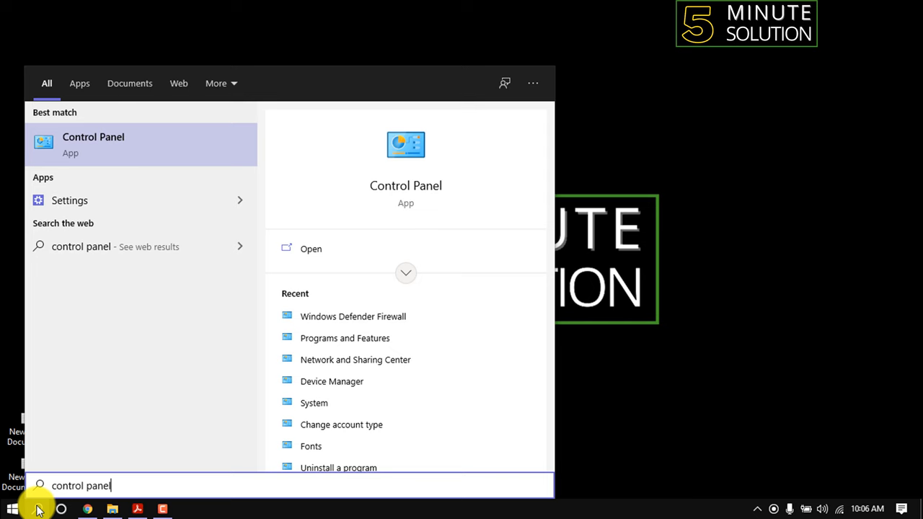
click(310, 249)
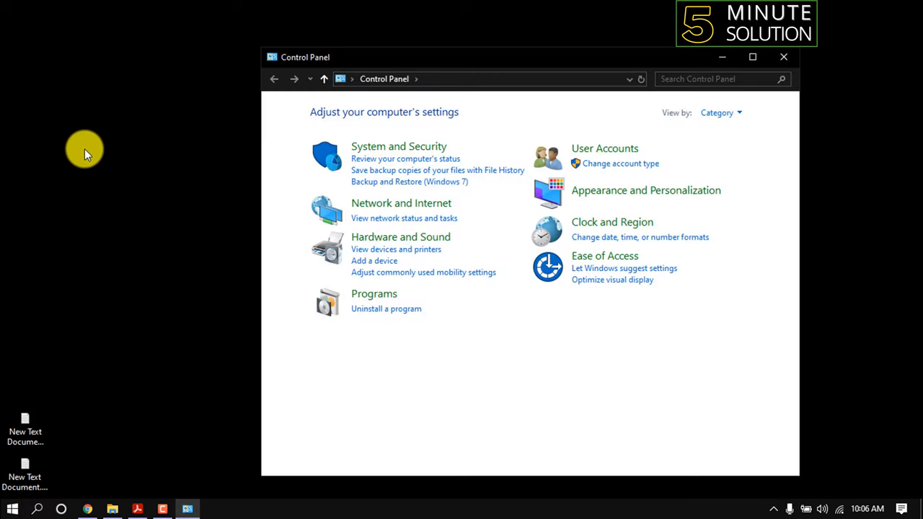
Search Control Panel for 'windows fi' and reach Windows Defender Firewall's advanced settings
click(710, 79)
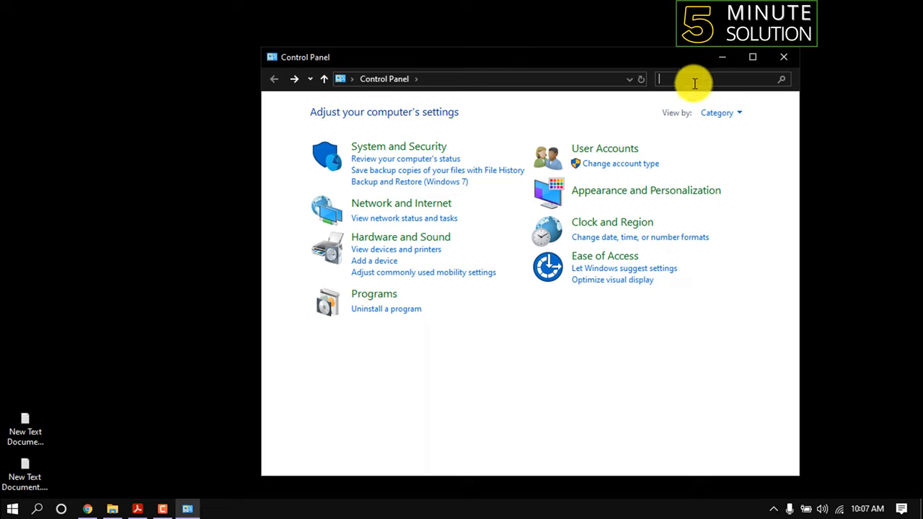
text(windows fire)
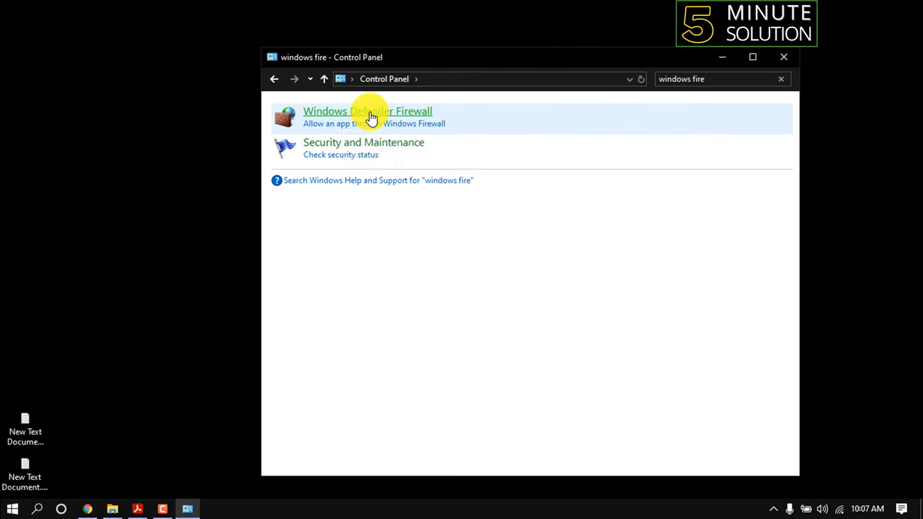
click(367, 111)
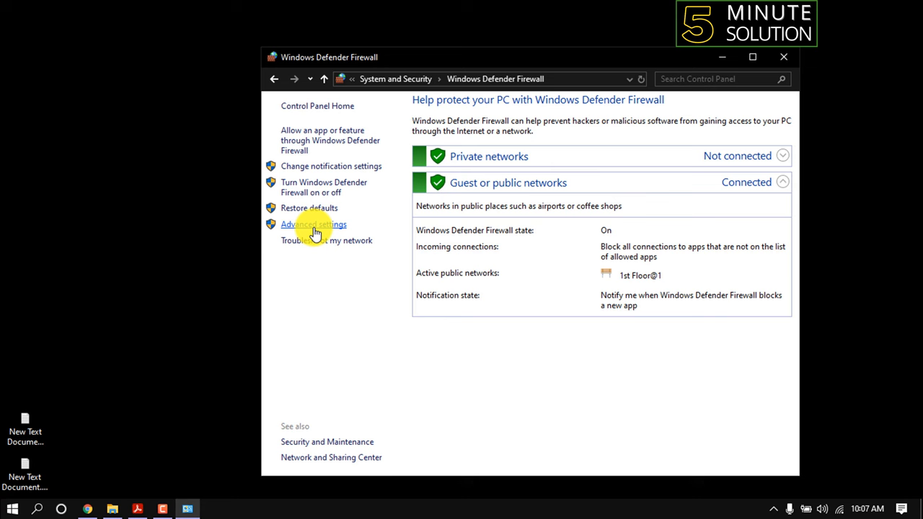
click(313, 224)
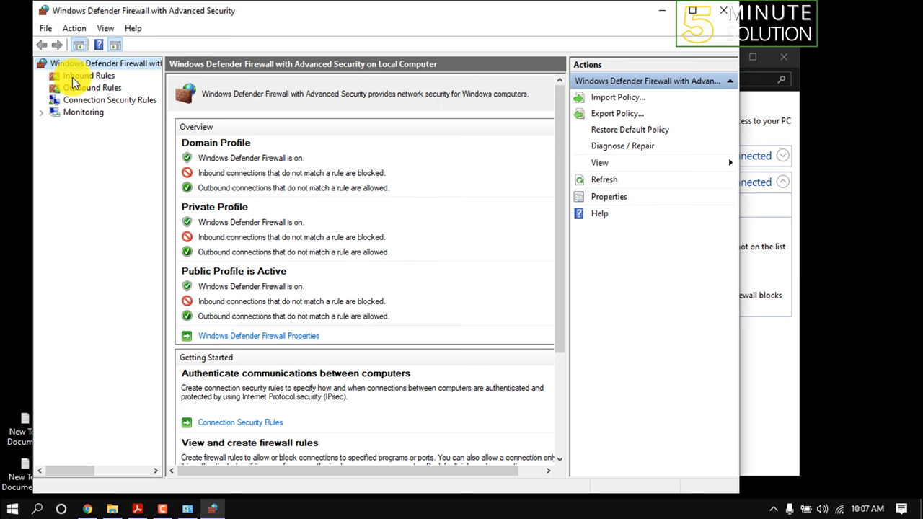
Start a new rule from the Inbound Rules list
click(87, 75)
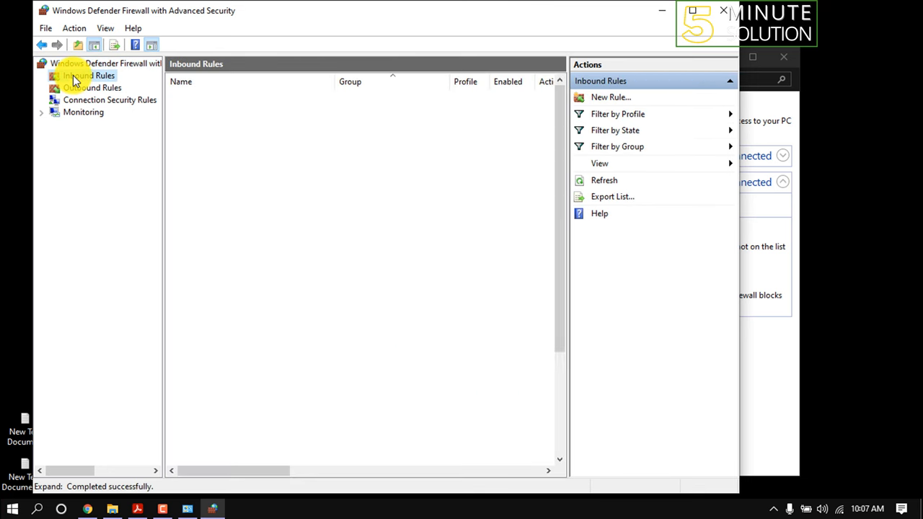
click(89, 75)
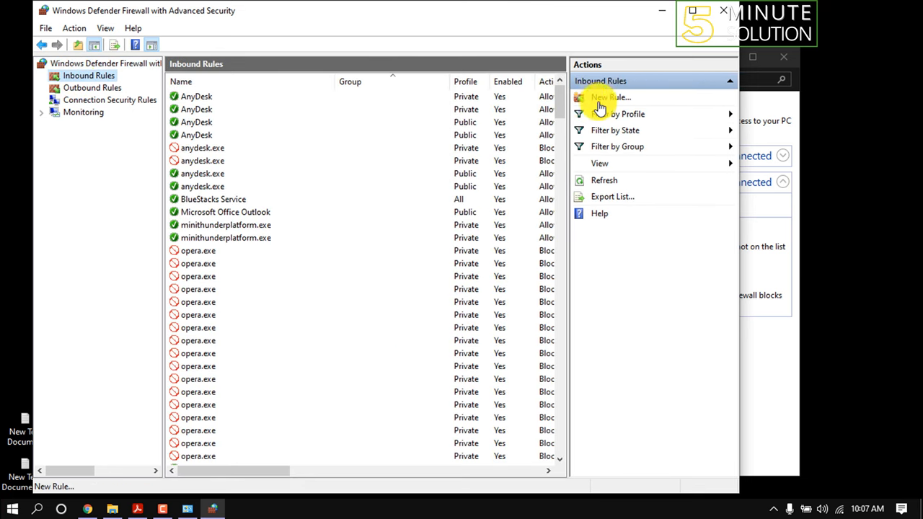
click(609, 97)
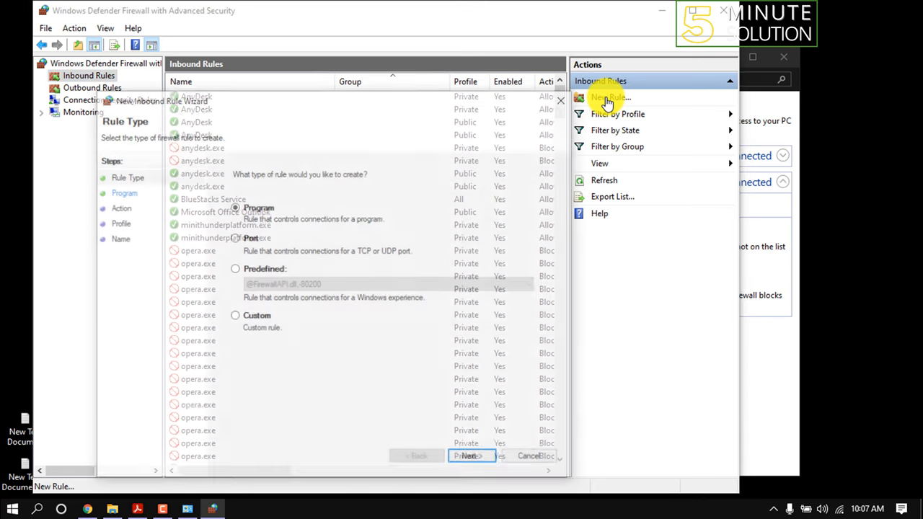
Set the inbound rule's program path to Program Files (x86)\Adobe\Acrobat DC\Acrobat\Acrobat.exe
click(609, 98)
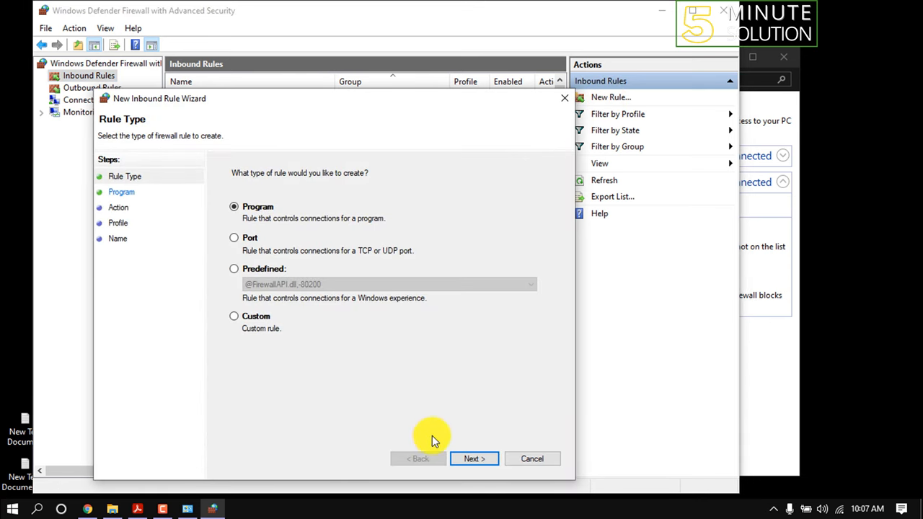
click(473, 459)
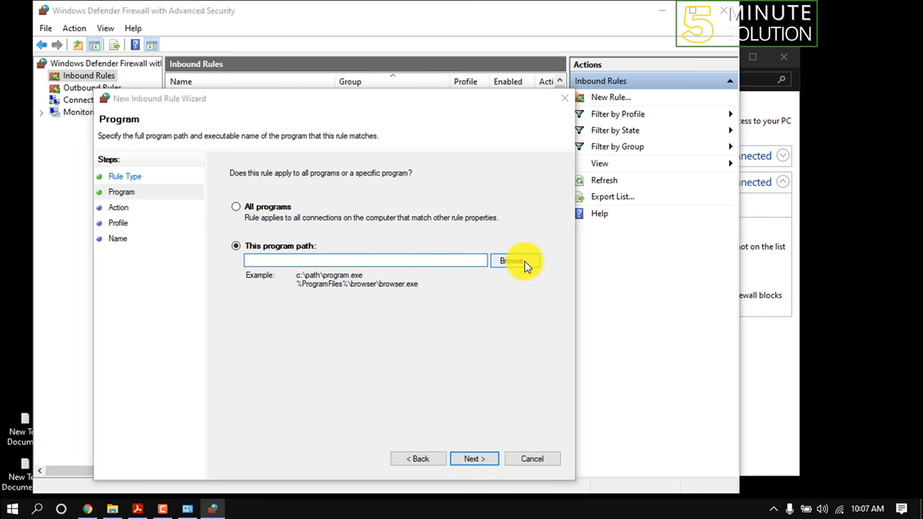
click(513, 260)
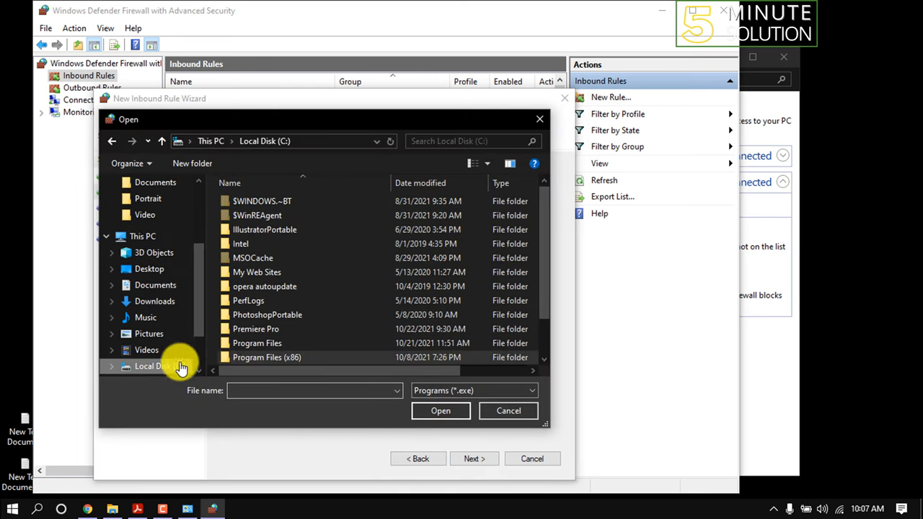
double_click(267, 356)
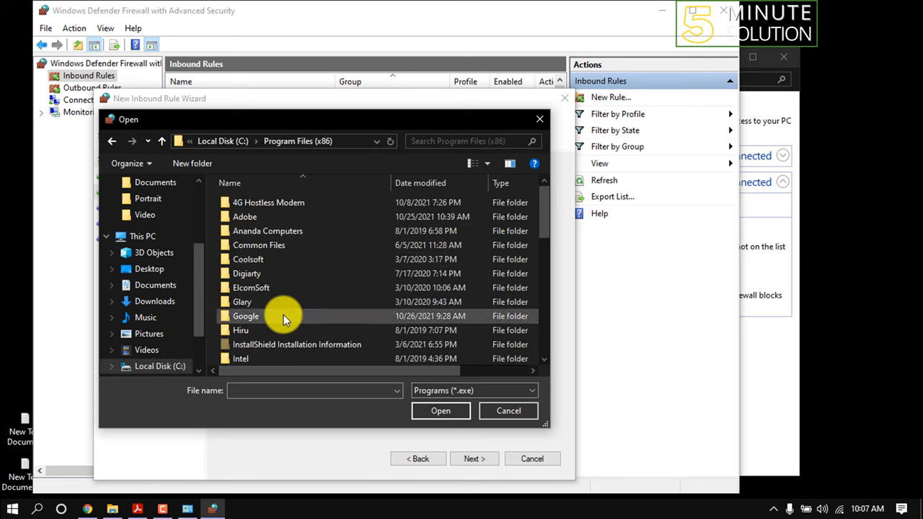
double_click(245, 216)
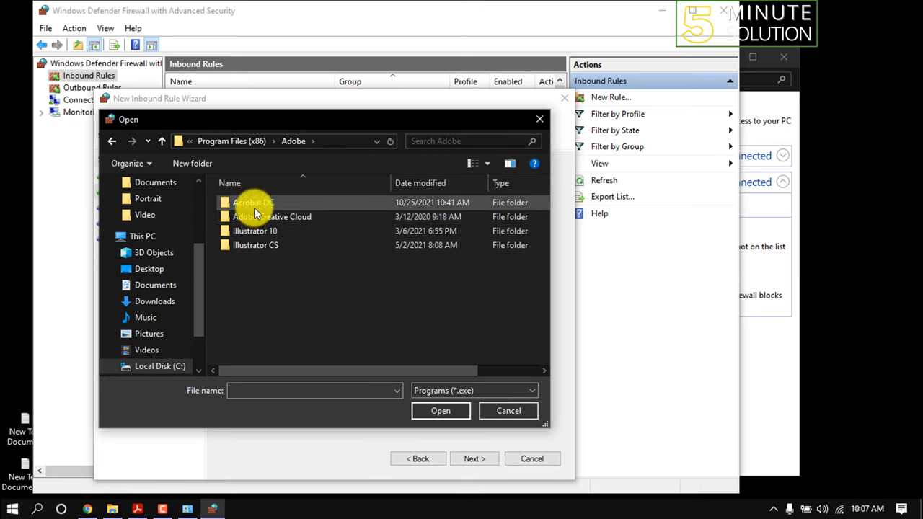
double_click(253, 202)
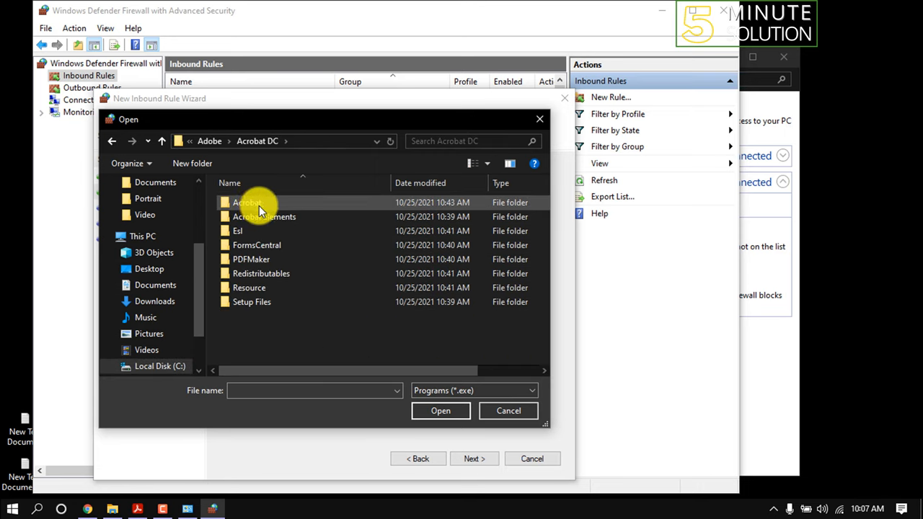
double_click(248, 202)
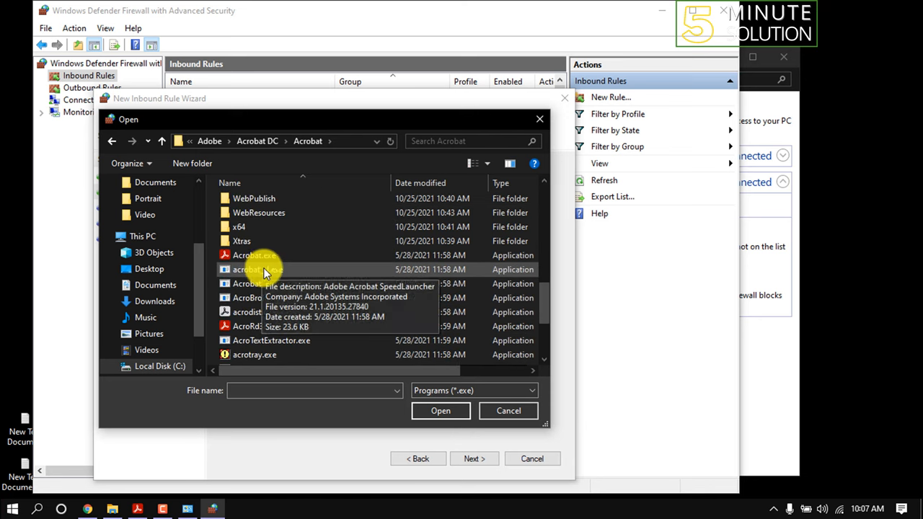
click(254, 255)
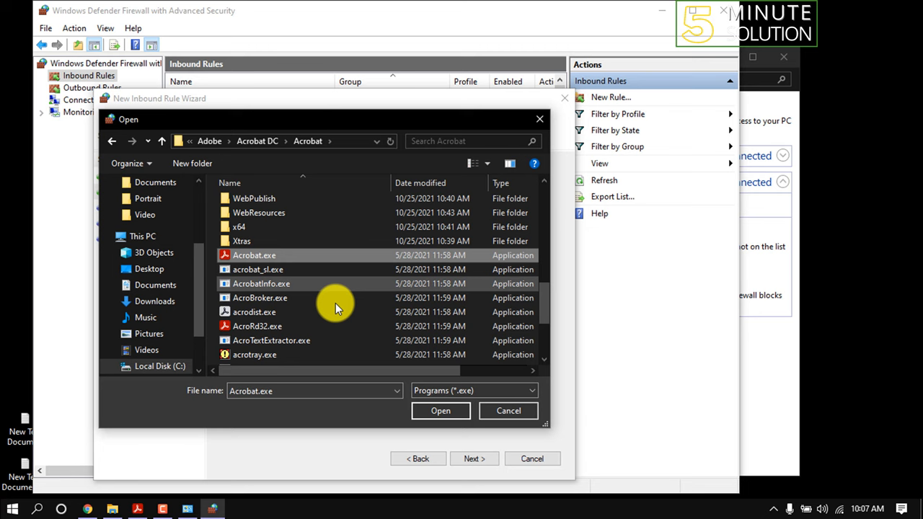
click(441, 410)
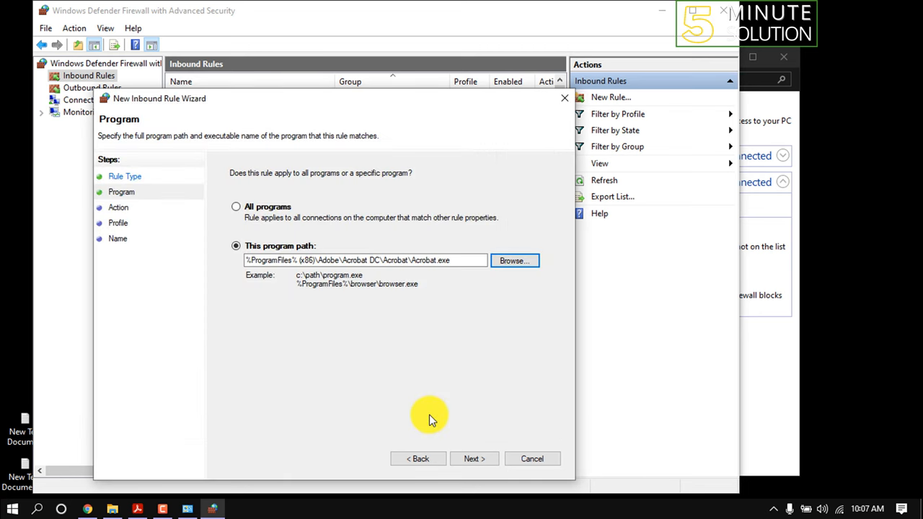
Finish the inbound rule blocking the connection on all profiles, named 'acrobat'
click(473, 458)
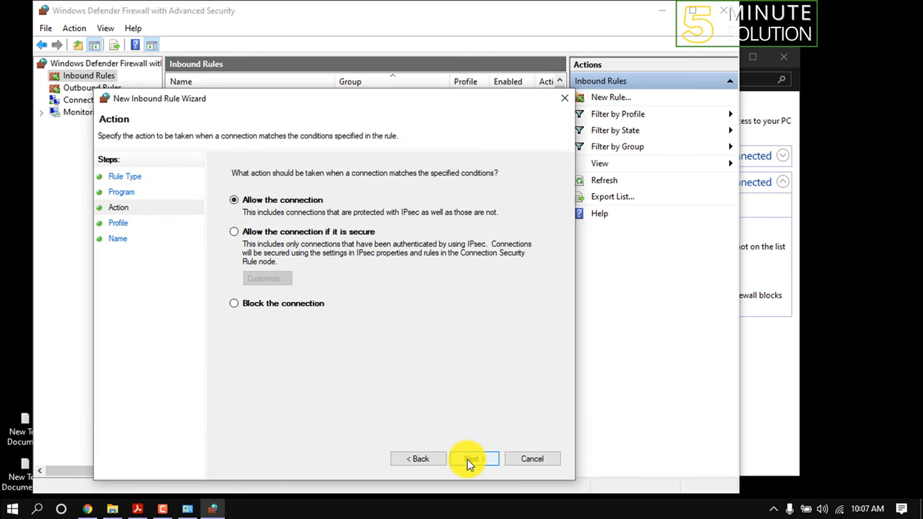
mouse_move(237, 307)
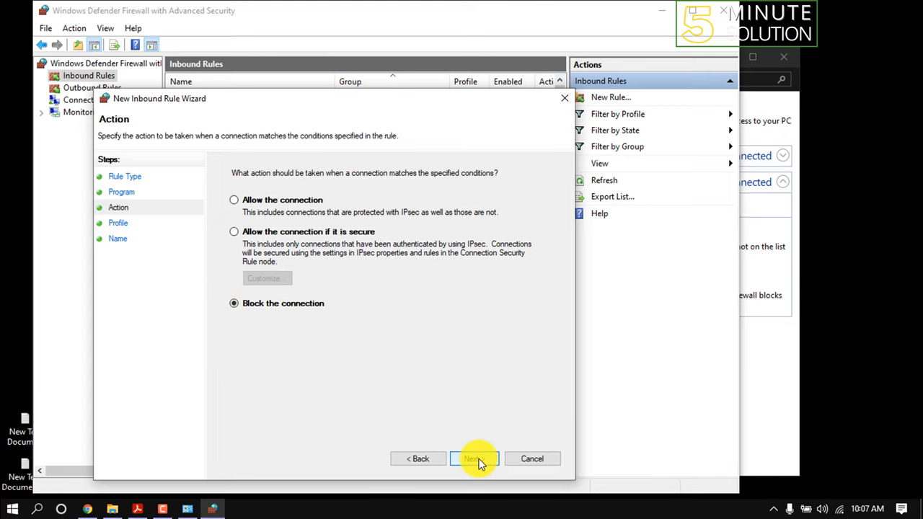
click(473, 459)
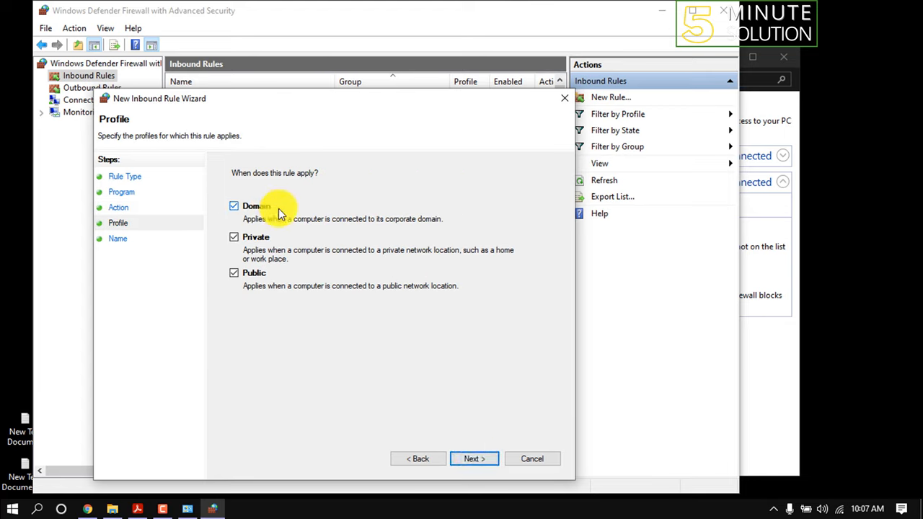
click(473, 459)
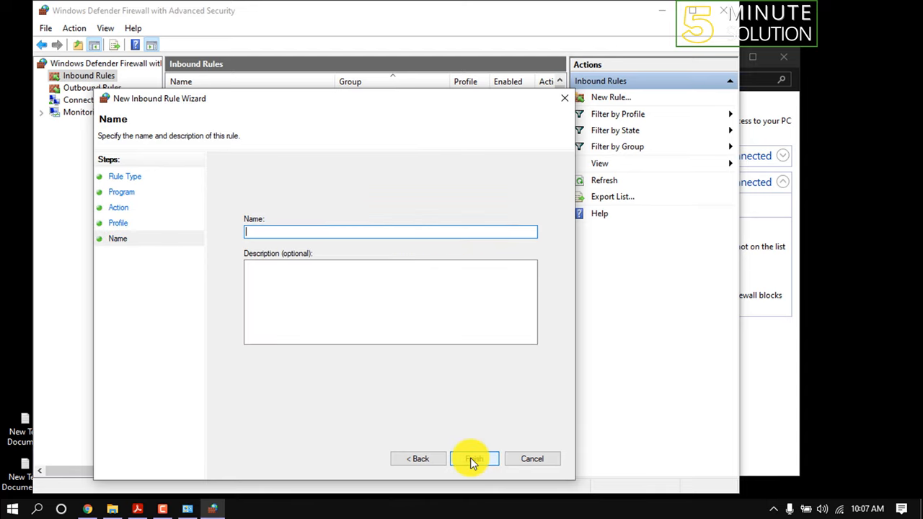
text(acrobat)
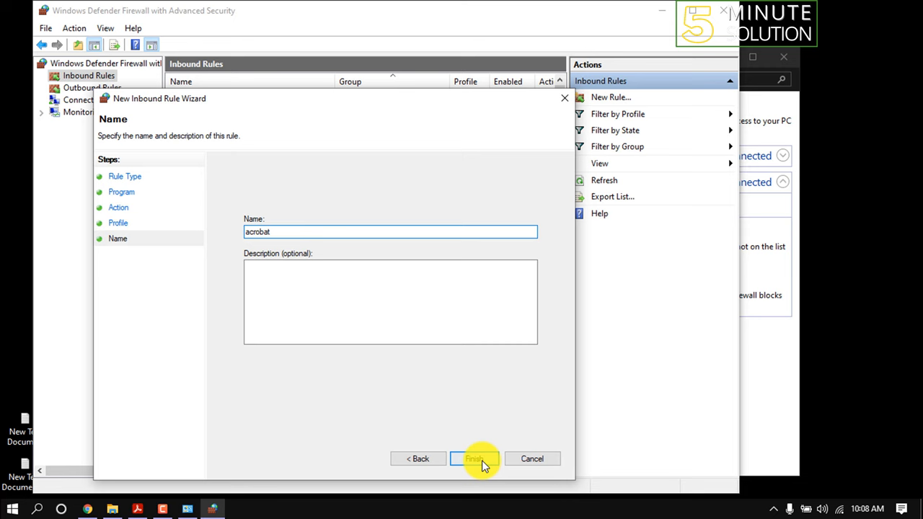
click(474, 458)
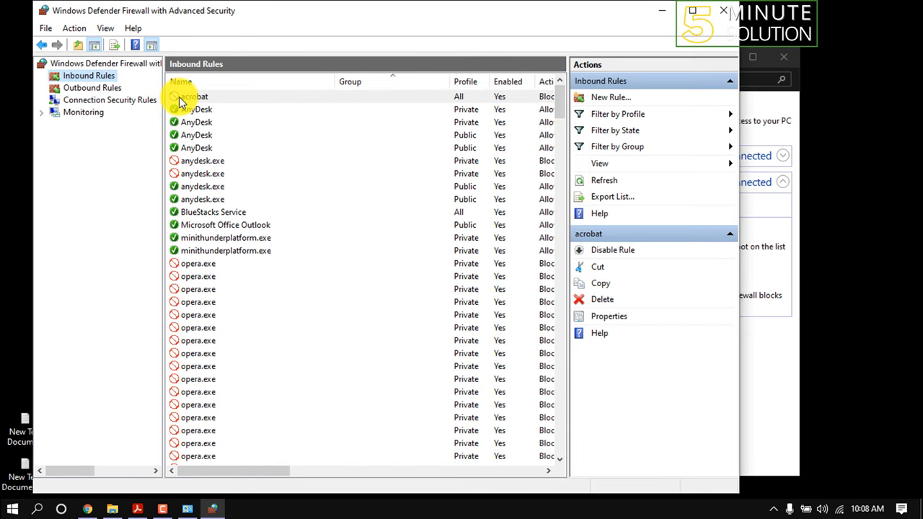
Start a new rule from the Outbound Rules list
click(91, 87)
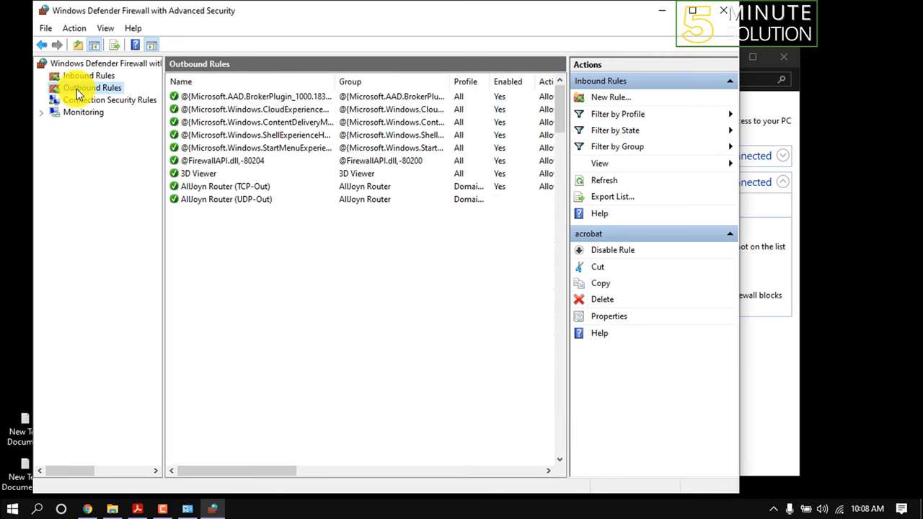
click(91, 87)
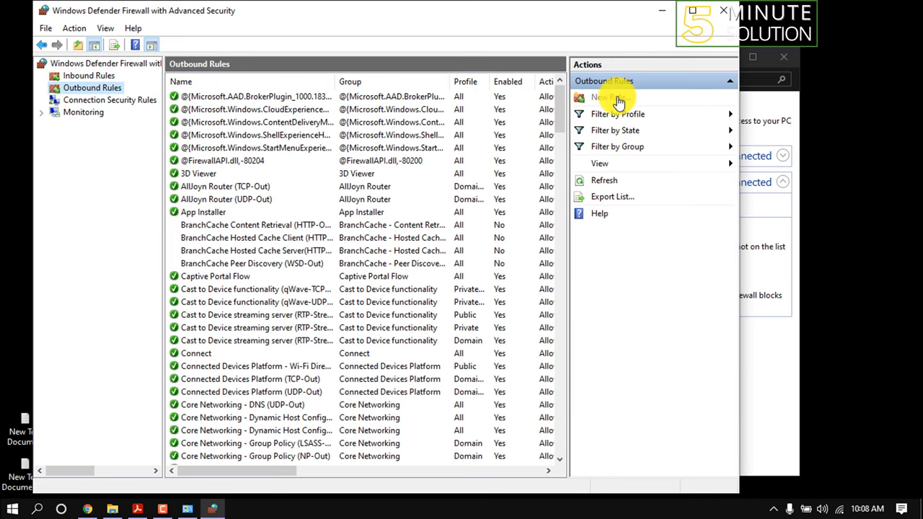
click(610, 97)
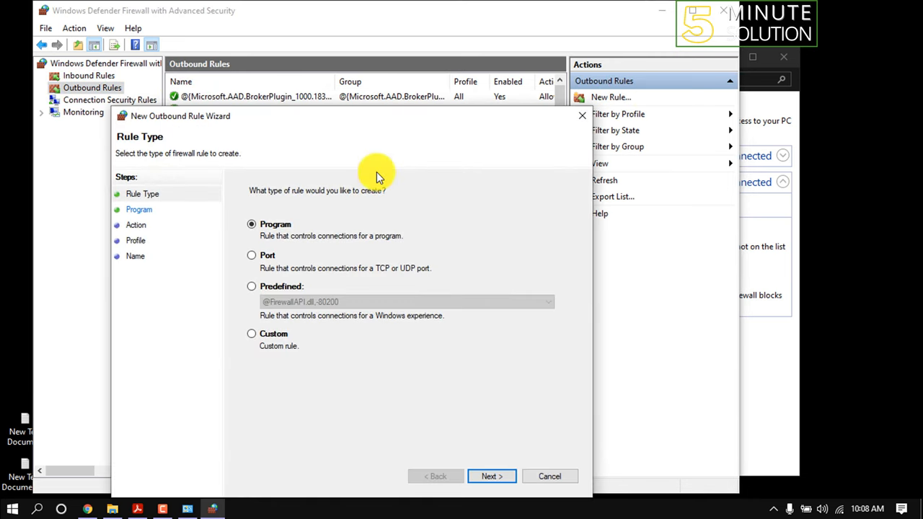
Browse the outbound rule's program path through Program Files (x86) > Adobe to the Acrobat folder
click(491, 476)
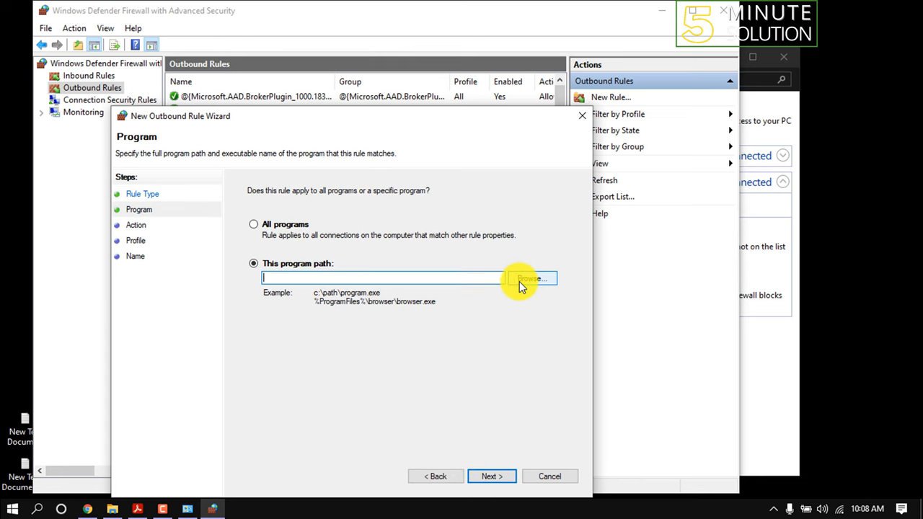
click(531, 278)
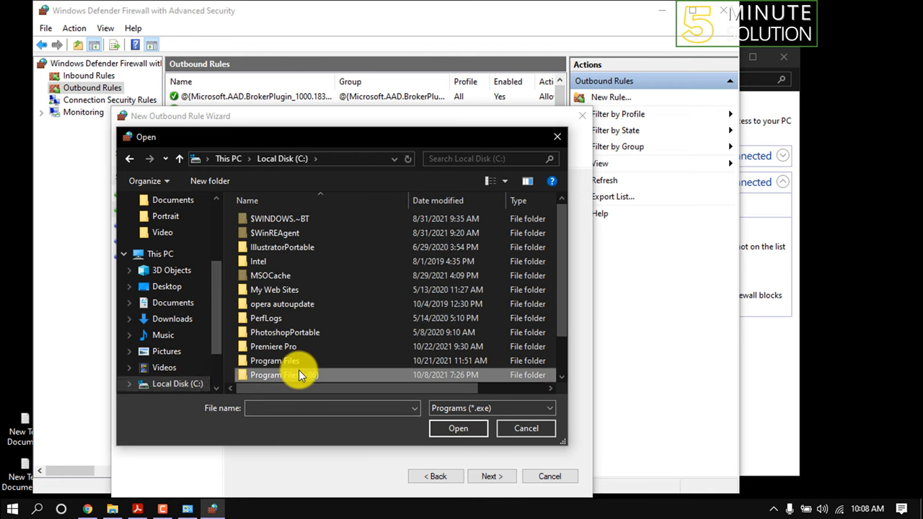
double_click(274, 374)
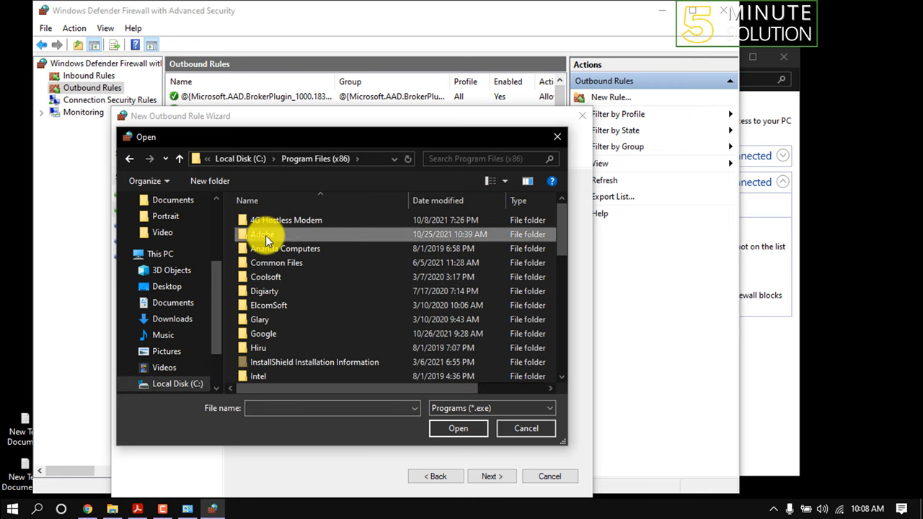
double_click(262, 234)
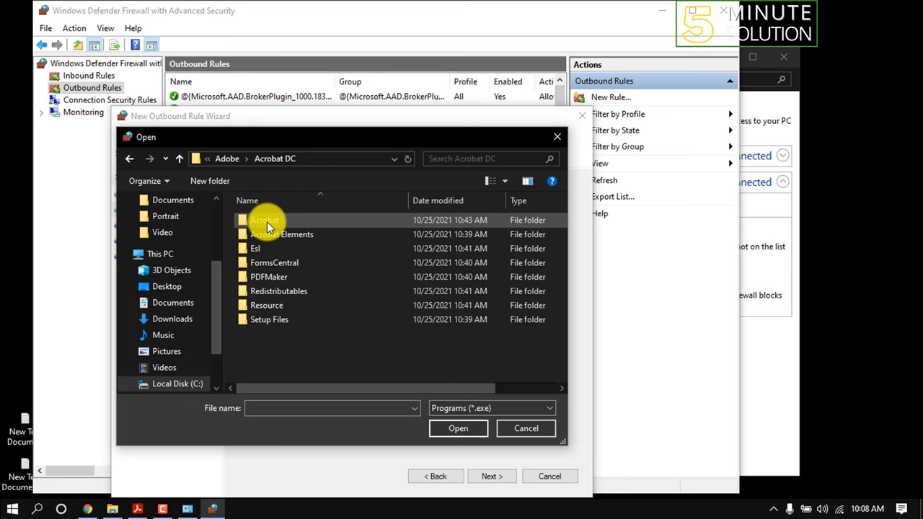
double_click(264, 220)
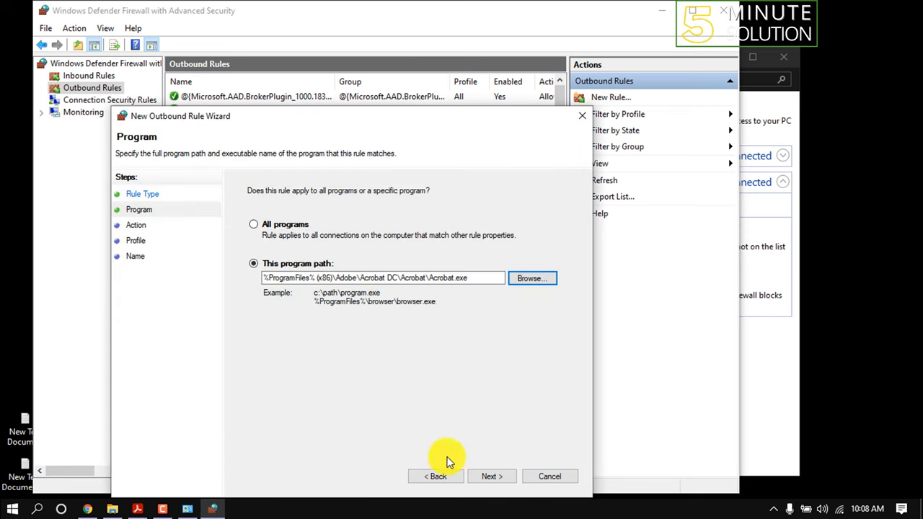
Complete the outbound rule blocking the connection on all profiles, named 'acrobat'
click(491, 476)
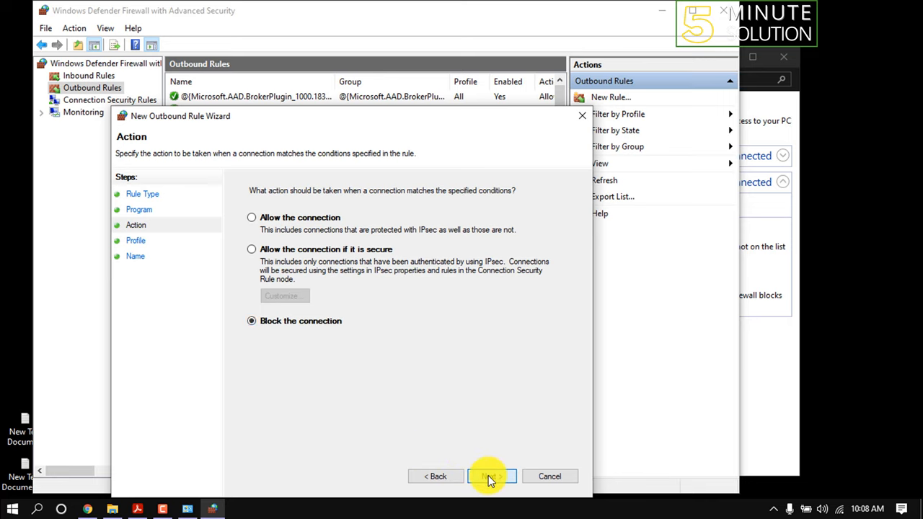
click(491, 475)
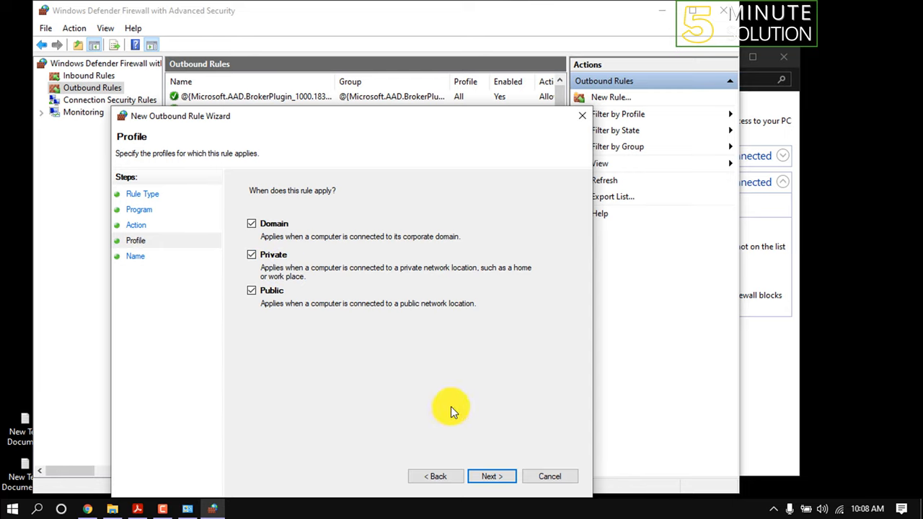
click(491, 476)
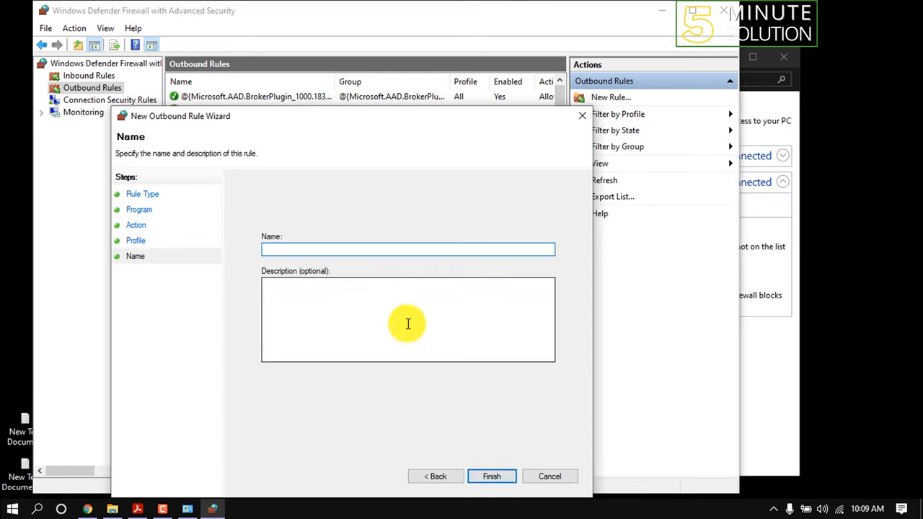
text(acrobat)
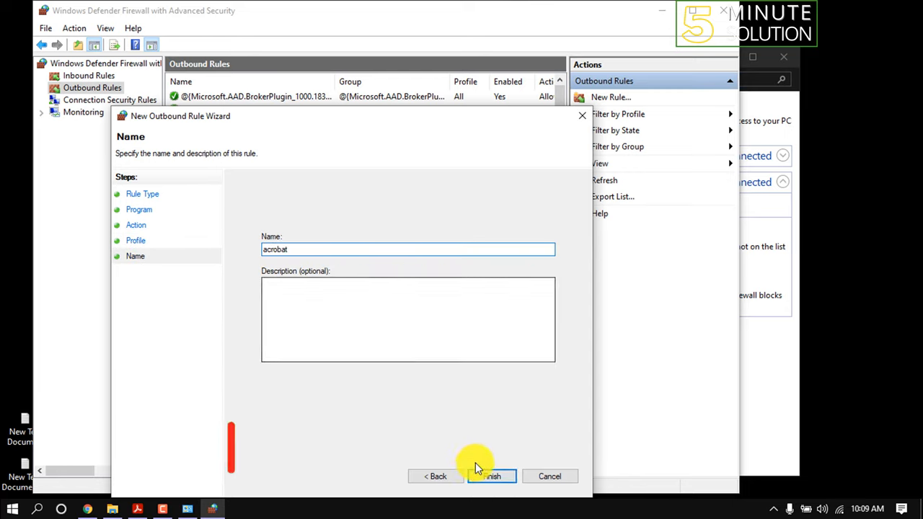
click(491, 476)
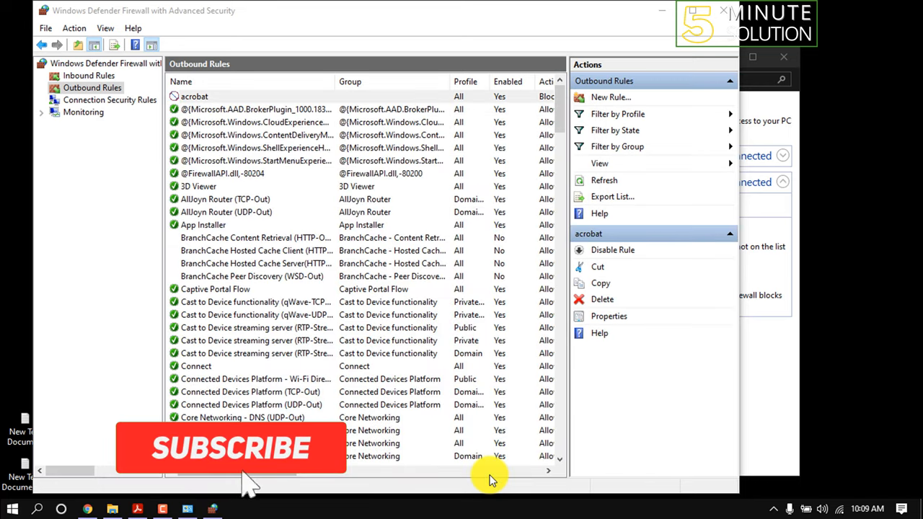